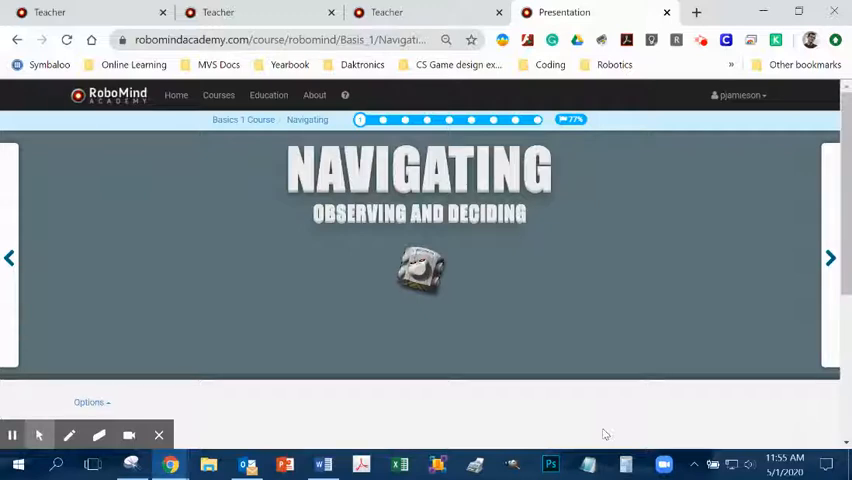
{"action": "mouse_move", "coordinate": [828, 258]}
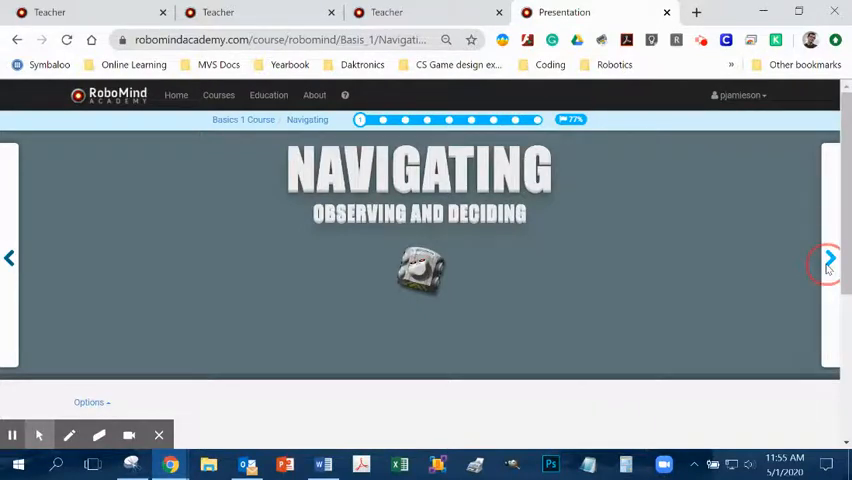
Step: Step past the title, Rotterdam port and Robot to Mars video slides to 'How does this work?'
{"action": "left_click", "coordinate": [824, 258]}
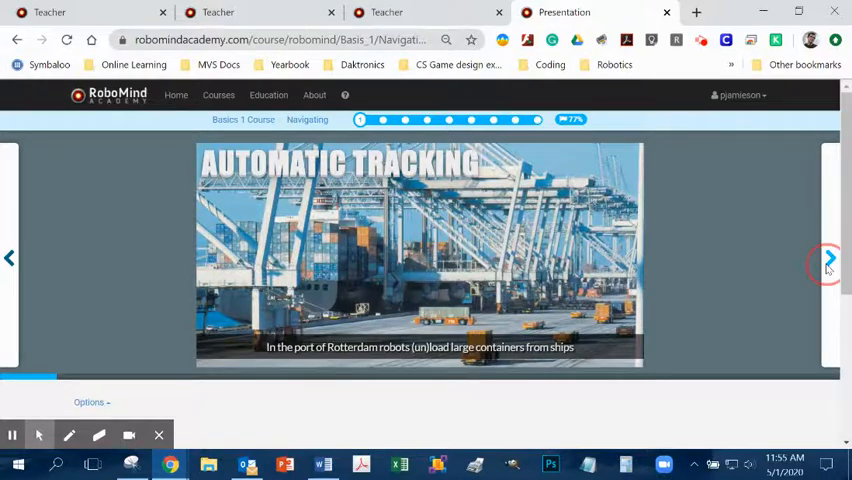
{"action": "left_click", "coordinate": [826, 258]}
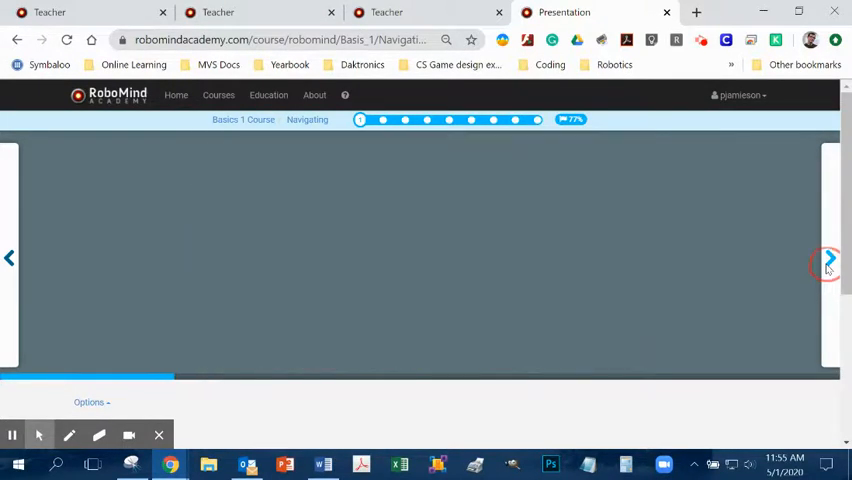
{"action": "left_click", "coordinate": [826, 258]}
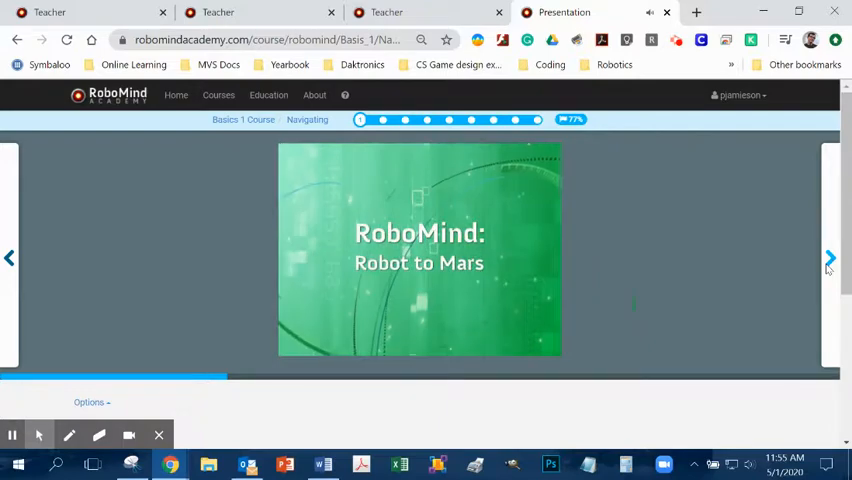
{"action": "left_click", "coordinate": [830, 258]}
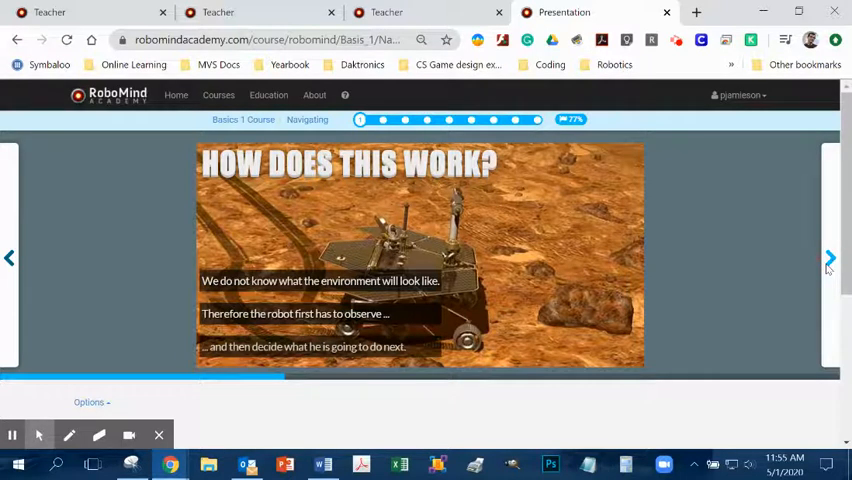
Step: Show the Example slide where Robo moves forward until the wall
{"action": "left_click", "coordinate": [830, 258]}
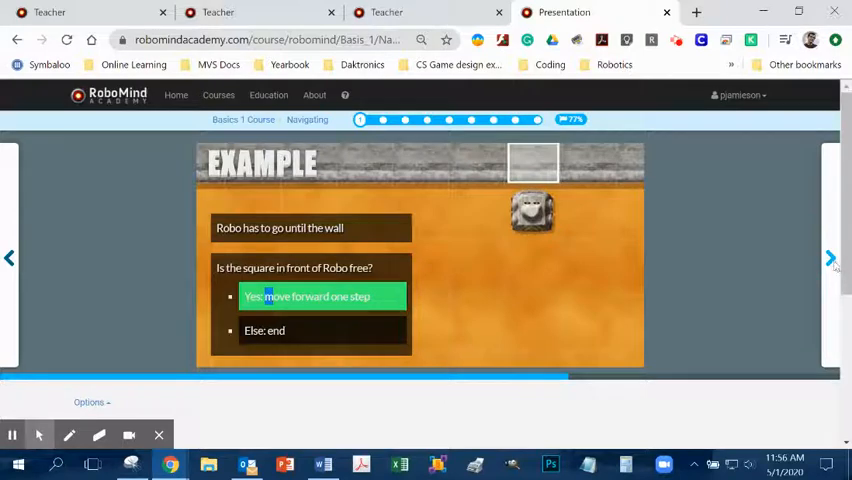
Step: Step the wall example through its Yes branch to the Else: end branch
{"action": "left_click", "coordinate": [830, 258]}
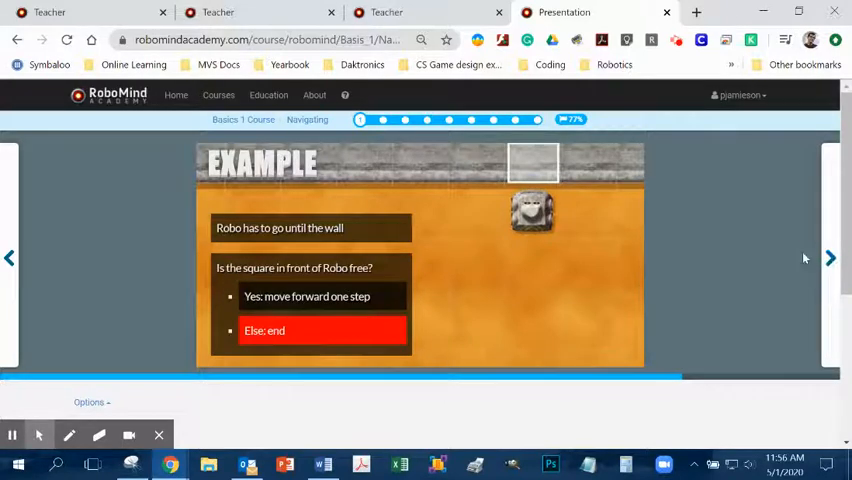
{"action": "left_click", "coordinate": [830, 258]}
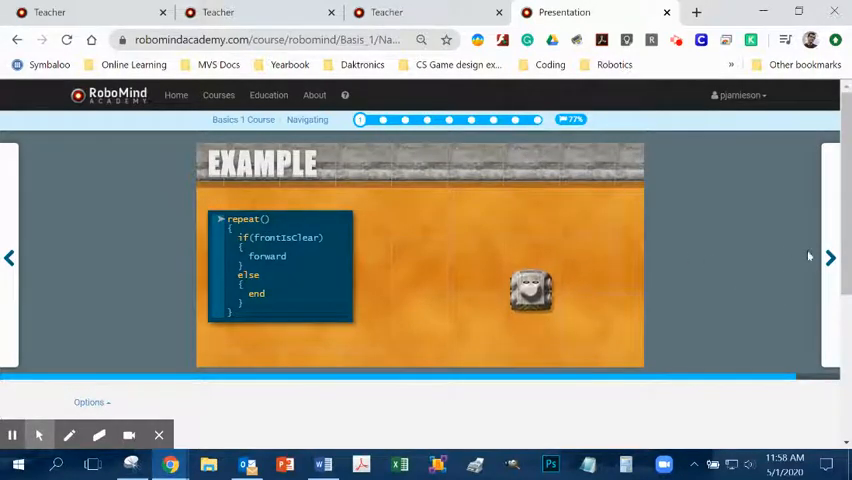
Step: Pass 'What are we going to do?' to load the 'Robo is looking for another safe spot' challenge
{"action": "left_click", "coordinate": [830, 258]}
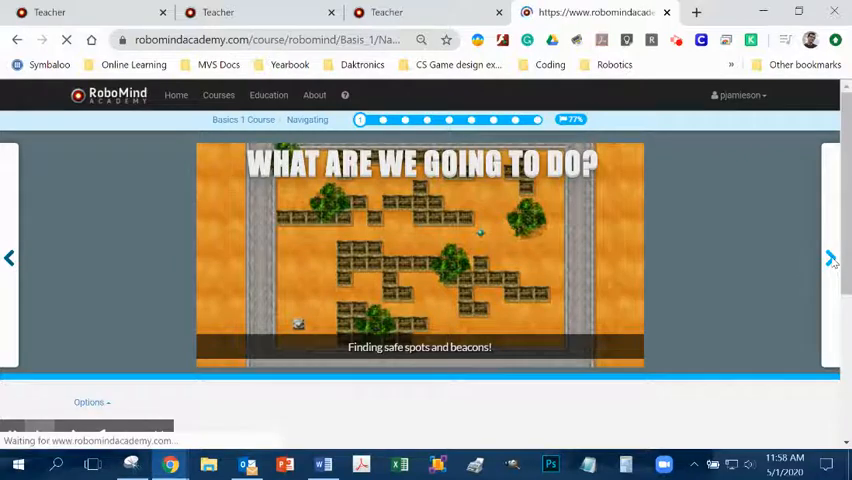
{"action": "left_click", "coordinate": [829, 258]}
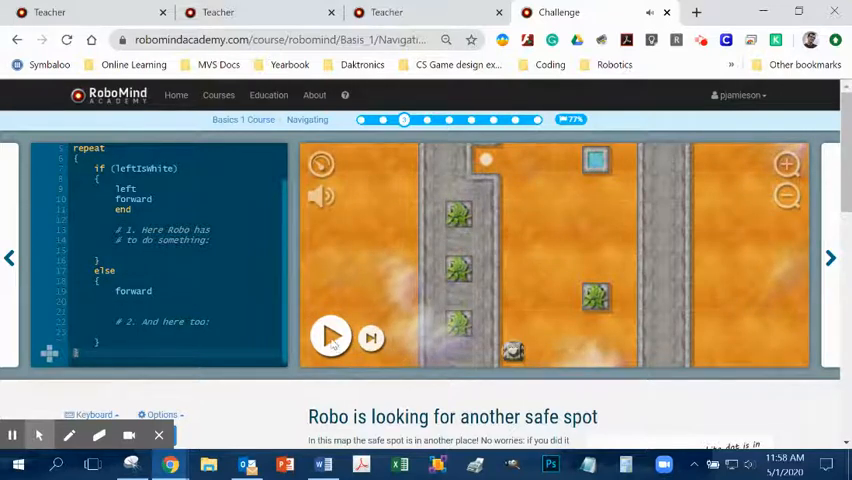
Step: Run the safe-spot program and continue to the 'Robo is looking for the beacon' challenge
{"action": "left_click", "coordinate": [331, 337]}
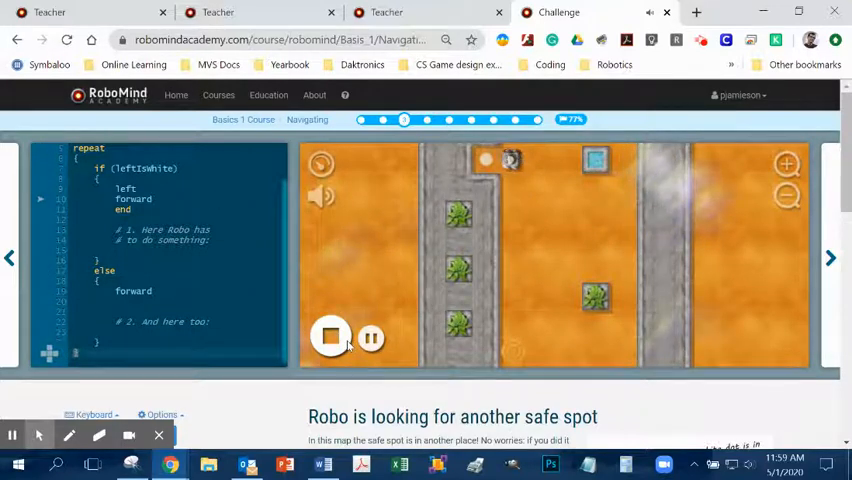
{"action": "left_click", "coordinate": [331, 336]}
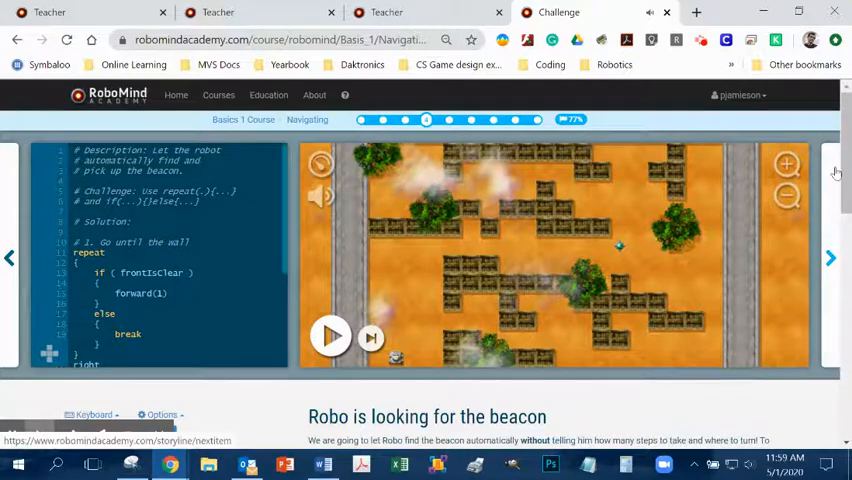
Step: Scroll through the beacon challenge's four-step plan ending with picking up the beacon
{"action": "scroll", "scroll_direction": "down", "scroll_amount": 3}
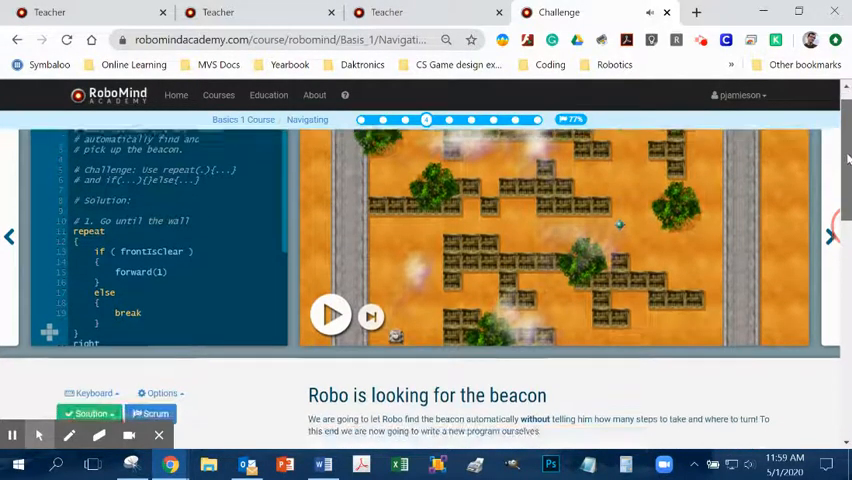
{"action": "scroll", "scroll_direction": "down", "scroll_amount": 3}
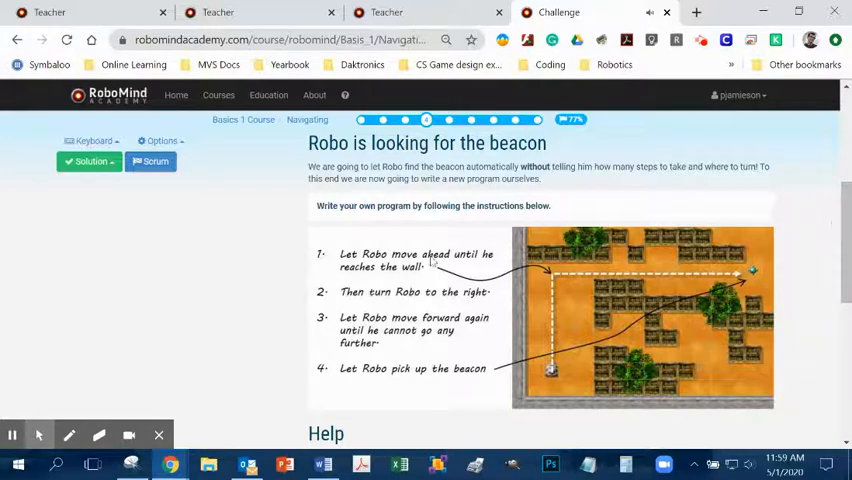
{"action": "mouse_move", "coordinate": [560, 258]}
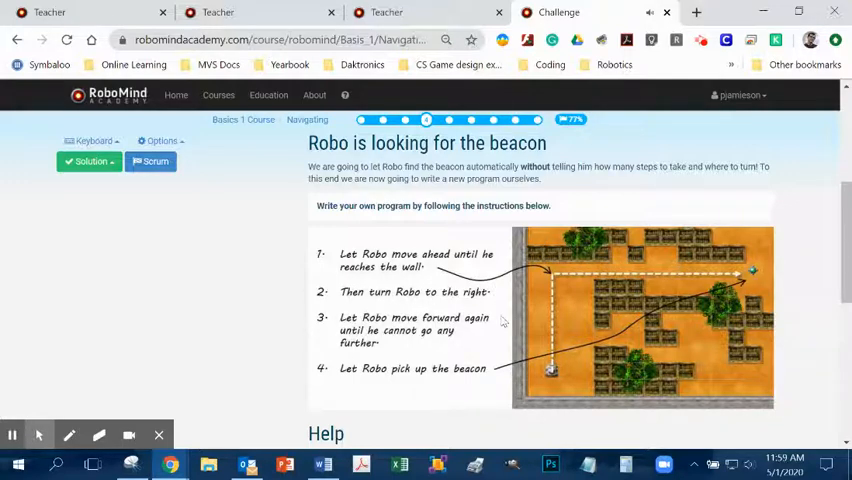
{"action": "mouse_move", "coordinate": [373, 347]}
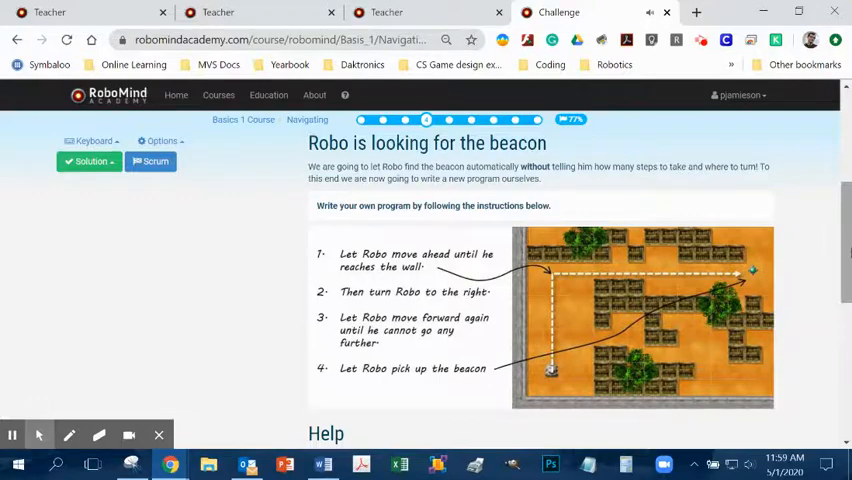
{"action": "scroll", "scroll_direction": "down", "scroll_amount": 3}
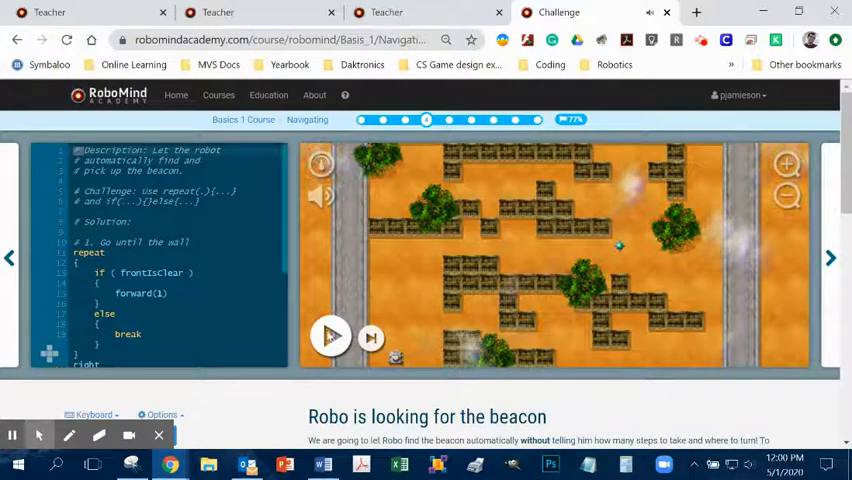
Step: Run the beacon solution until Robo reaches the beacon and 'That's the way!' appears
{"action": "left_click", "coordinate": [331, 337]}
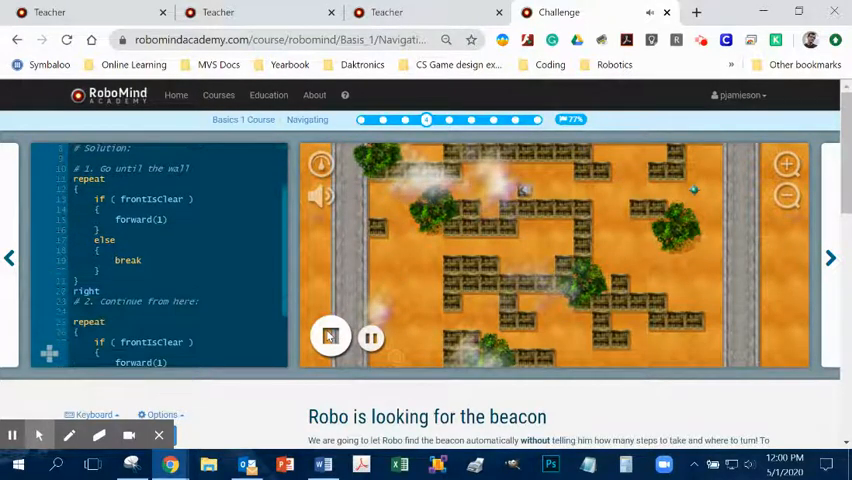
{"action": "left_click", "coordinate": [330, 336]}
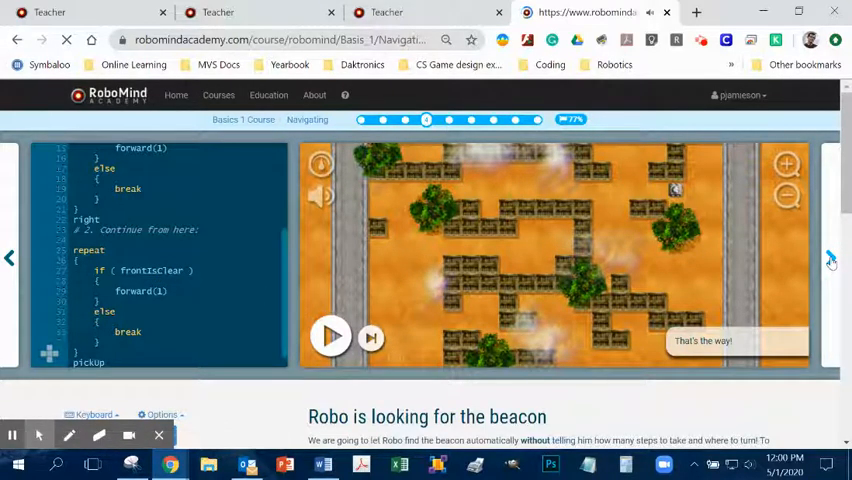
Step: Open the 'Another path ...' challenge and scroll through its instructions, map and Help
{"action": "left_click", "coordinate": [830, 258]}
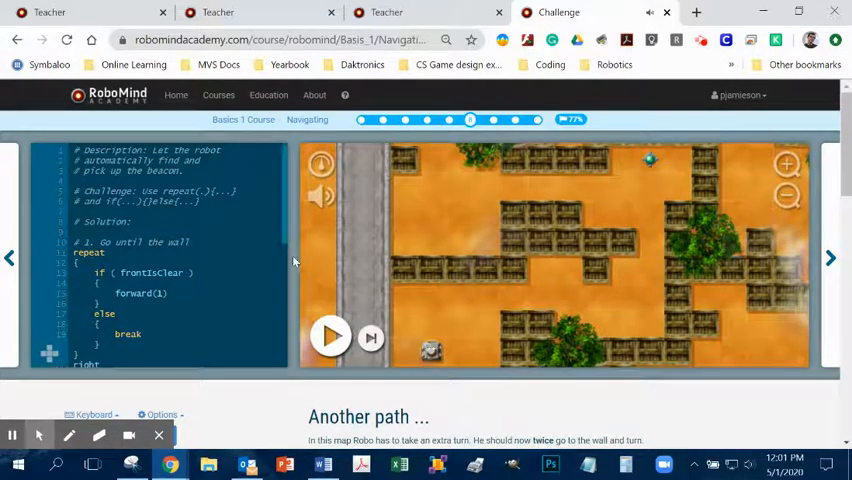
{"action": "left_click", "coordinate": [285, 240]}
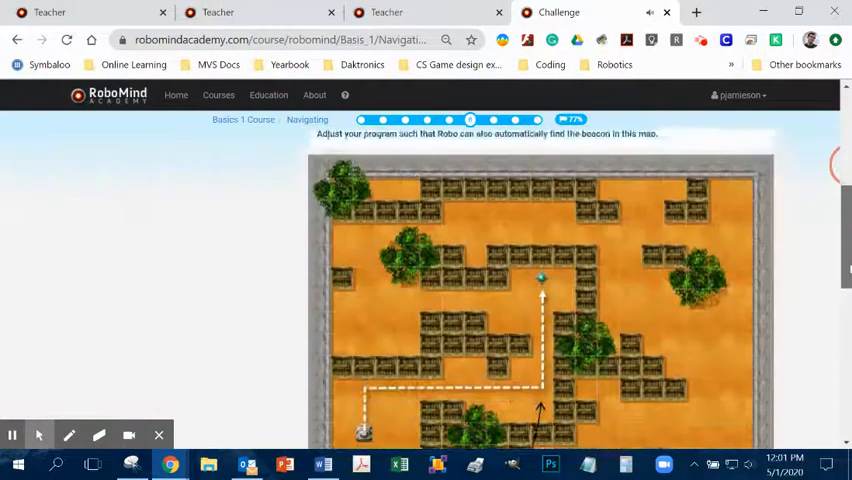
{"action": "scroll", "scroll_direction": "down", "scroll_amount": 3}
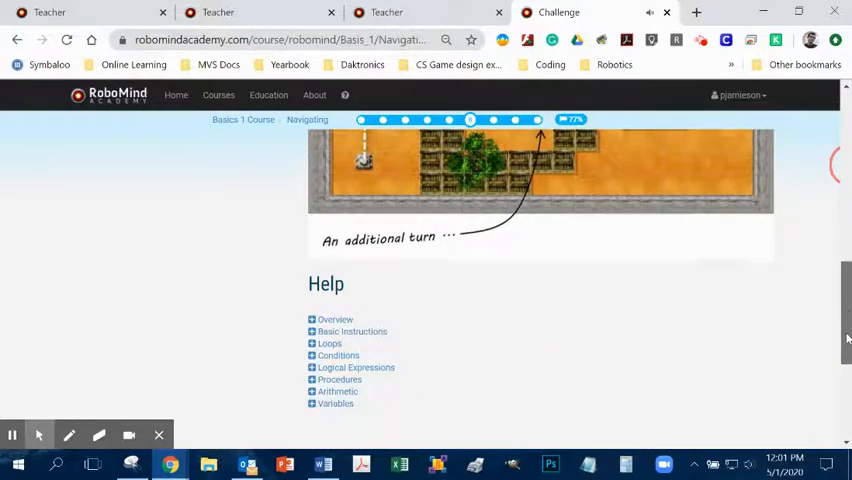
{"action": "scroll", "scroll_direction": "up", "scroll_amount": 3}
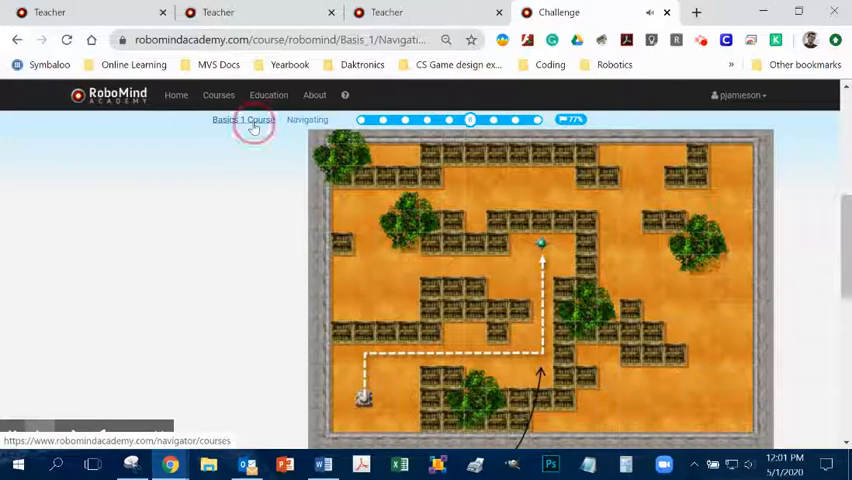
Step: Return to courses, start Basics 1 Course, and scroll to its checked-off Navigating lessons
{"action": "left_click", "coordinate": [243, 120]}
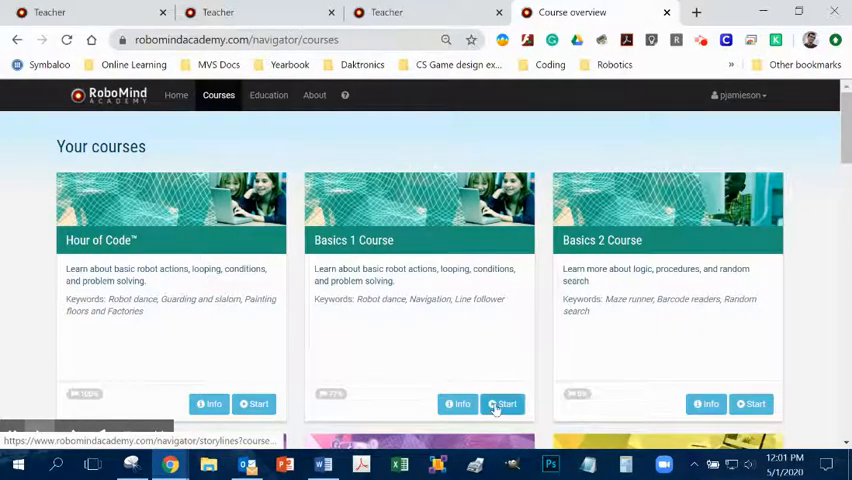
{"action": "left_click", "coordinate": [503, 404]}
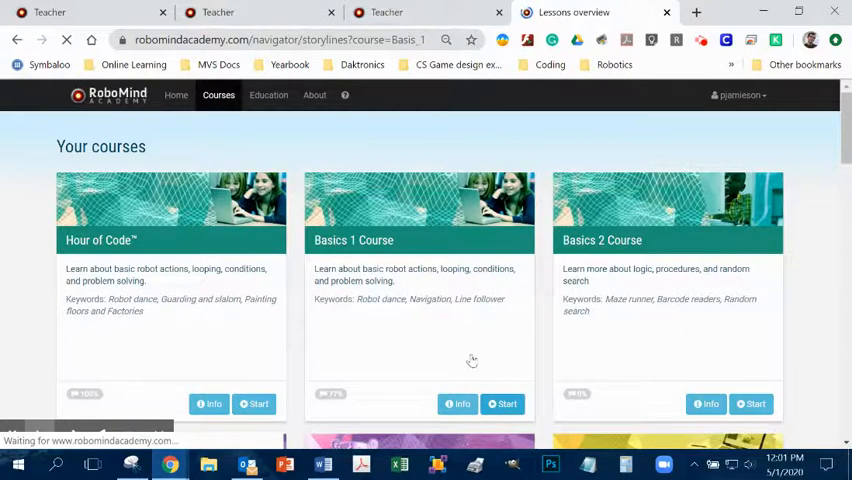
{"action": "left_click", "coordinate": [503, 404]}
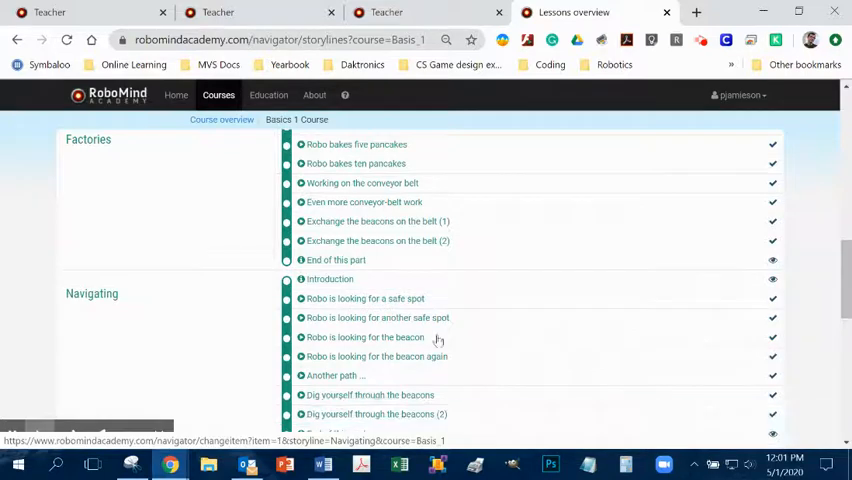
{"action": "left_click", "coordinate": [365, 337]}
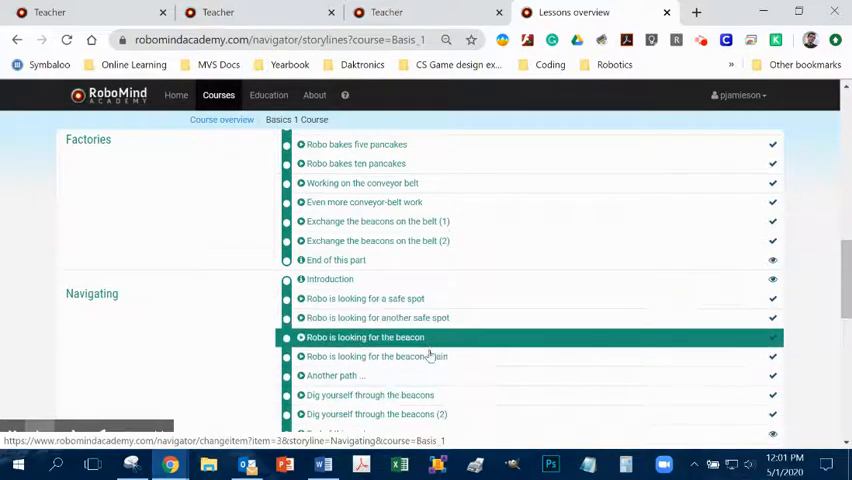
{"action": "left_click", "coordinate": [365, 298]}
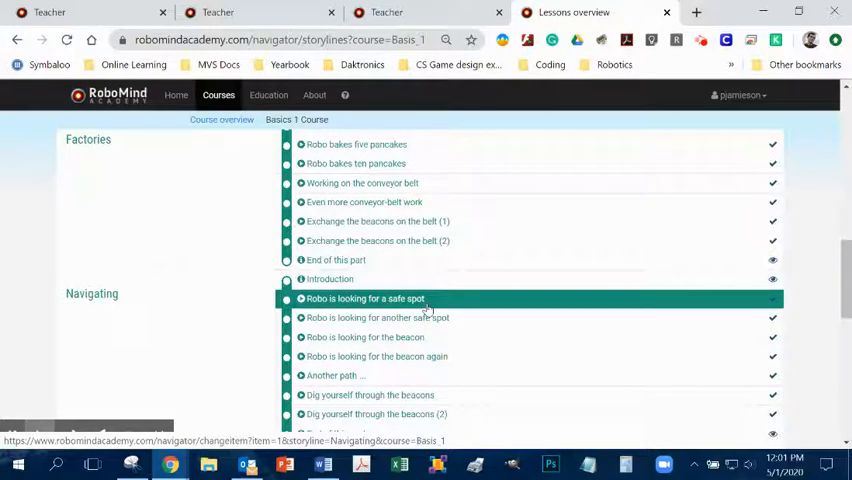
{"action": "scroll", "scroll_direction": "down", "scroll_amount": 3}
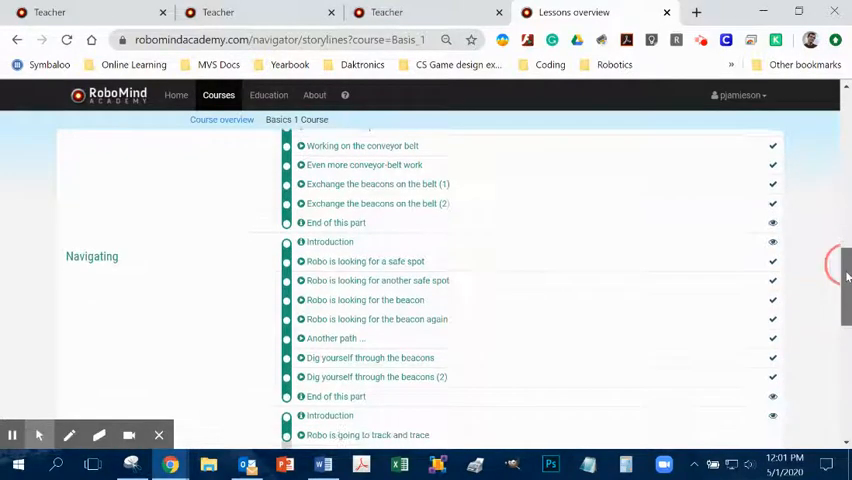